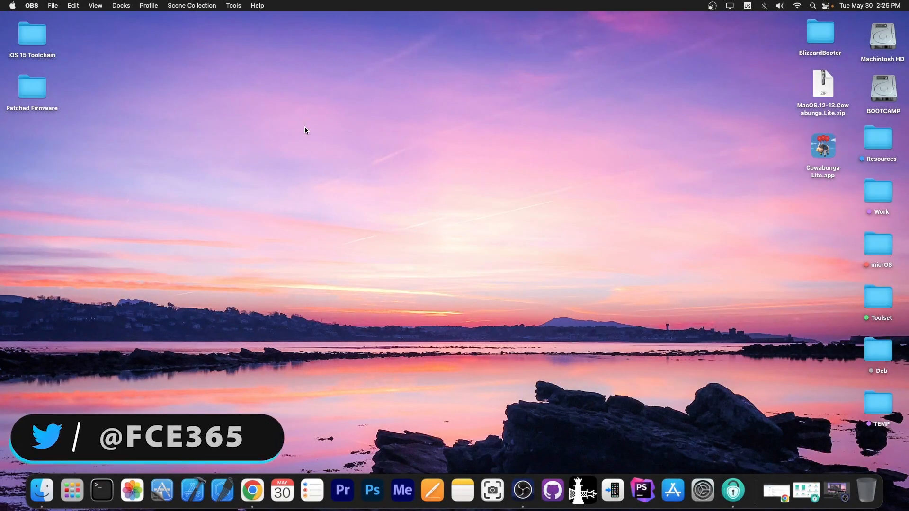
# - Bring the Chrome window with the CowabungaLite GitHub repository to the front
pyautogui.click(822, 145)
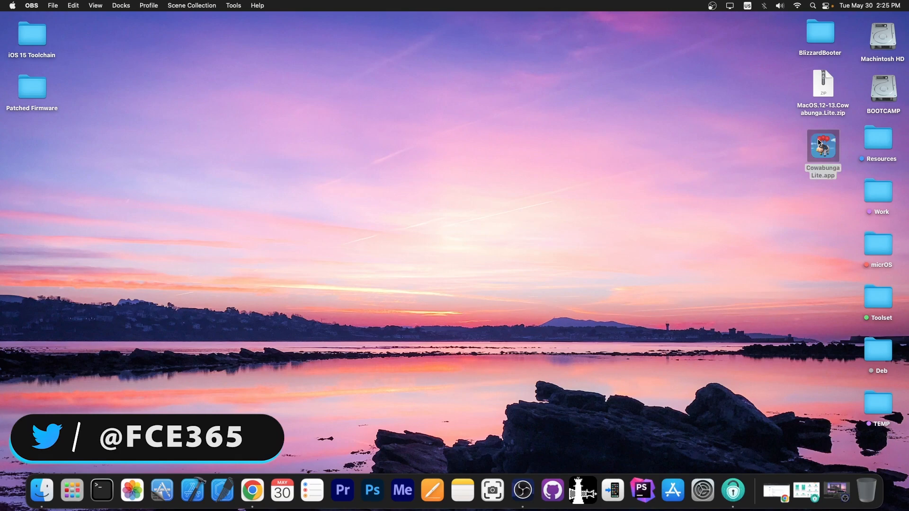
pyautogui.click(822, 146)
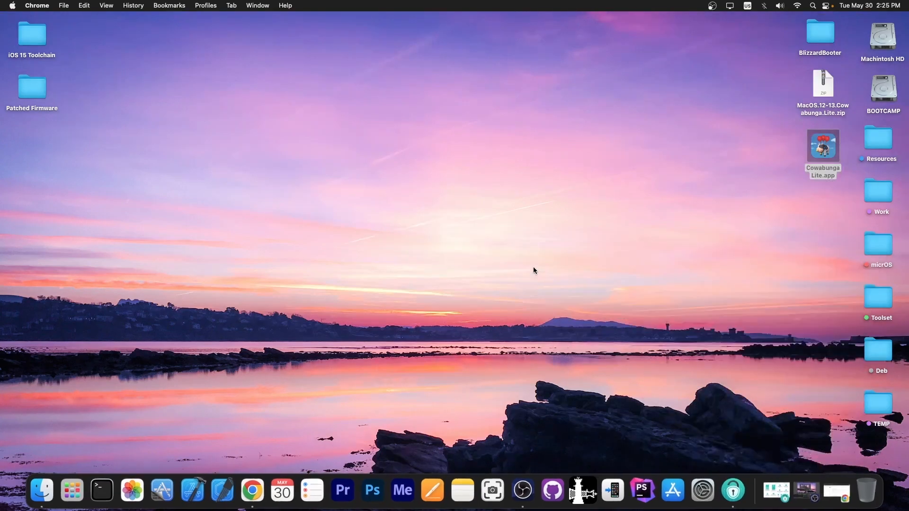
pyautogui.moveTo(732, 490)
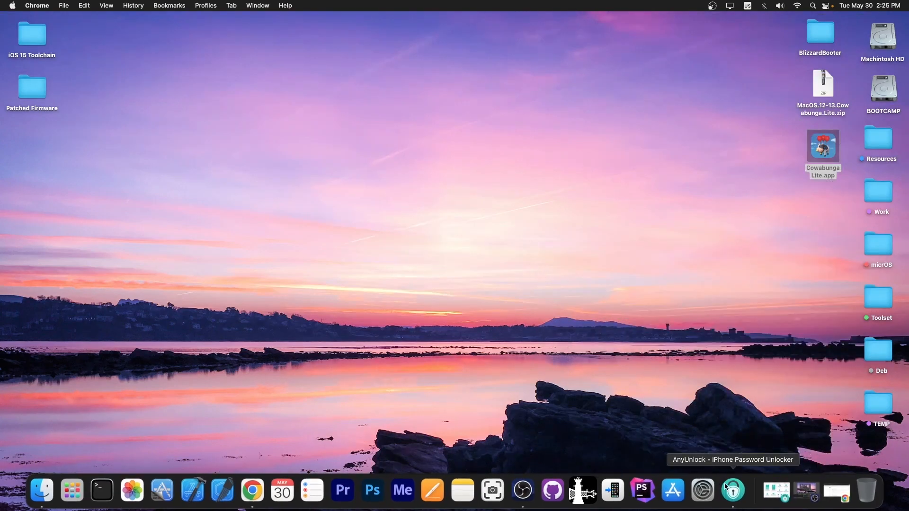
pyautogui.click(732, 489)
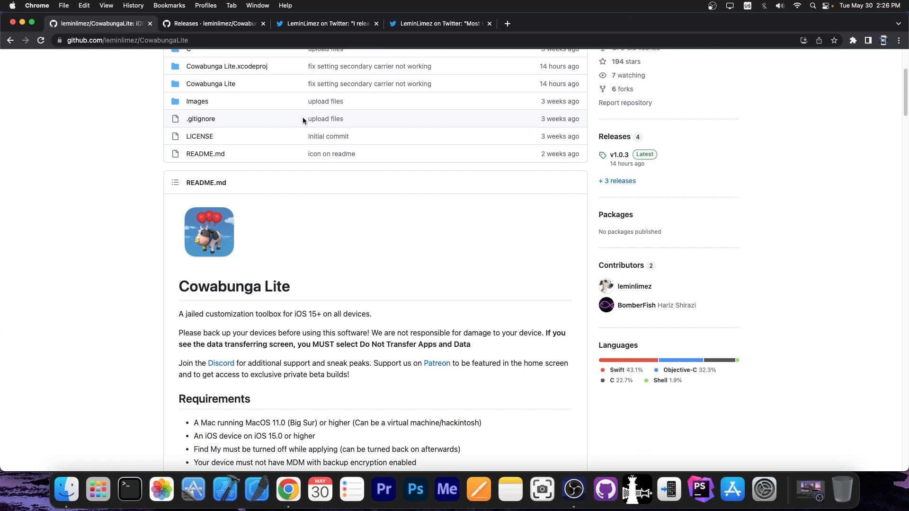
# - Read the README down through requirements, installing steps and features to Screenshots
pyautogui.scroll(-3)
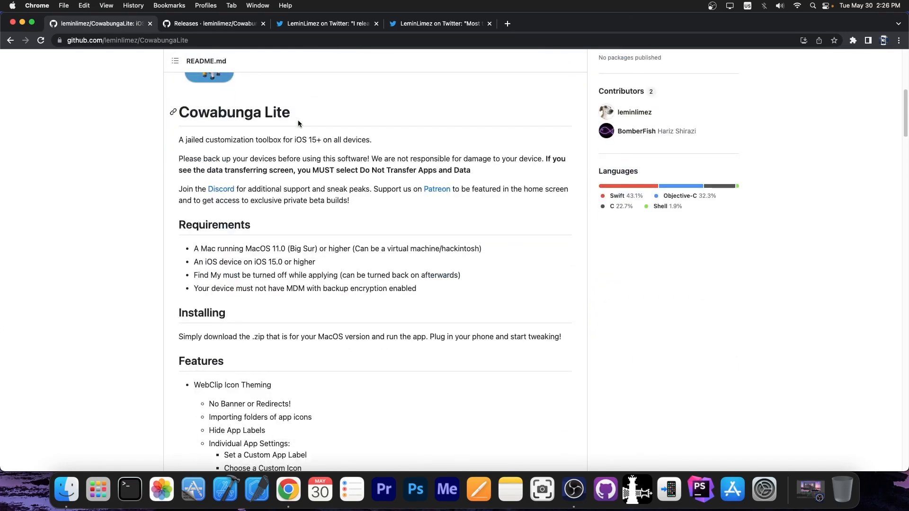
pyautogui.scroll(-3)
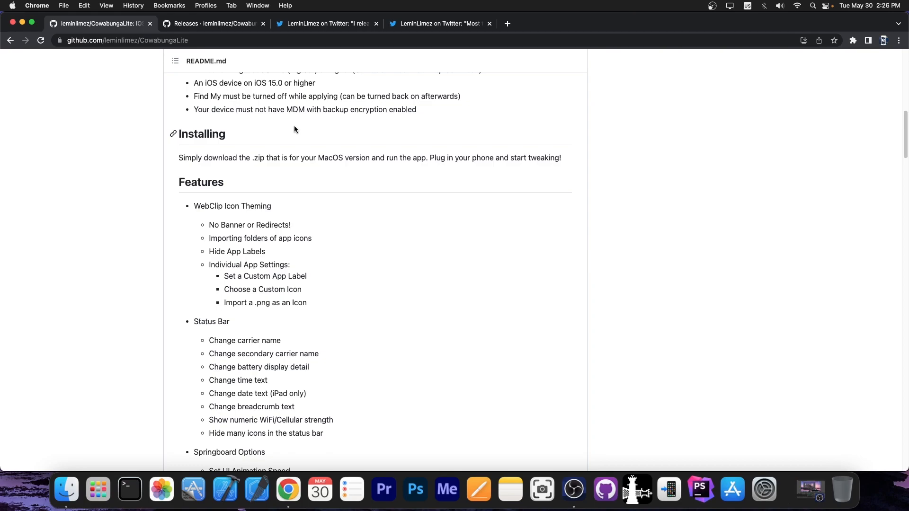
pyautogui.scroll(-3)
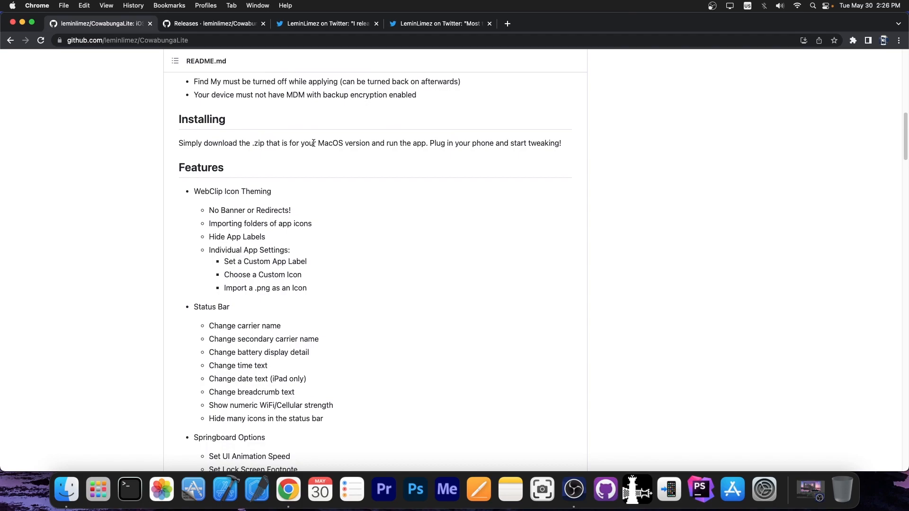
pyautogui.scroll(-3)
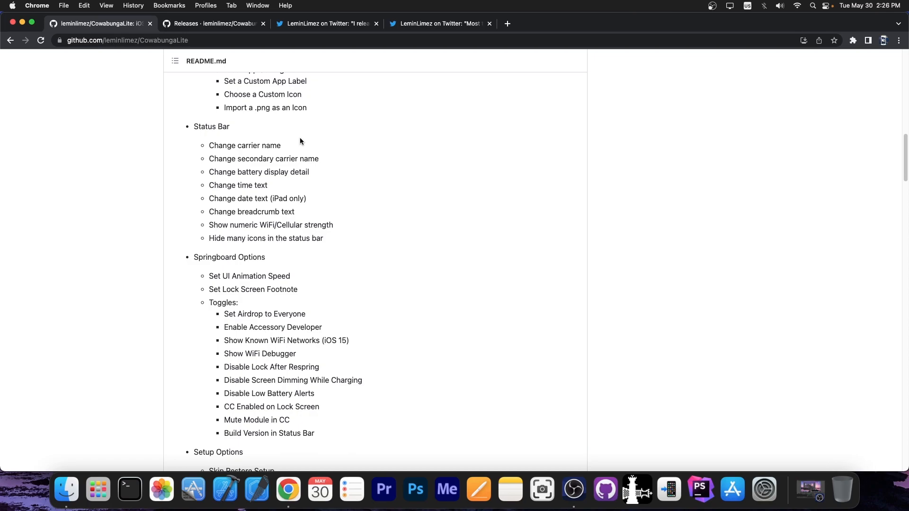
pyautogui.scroll(-3)
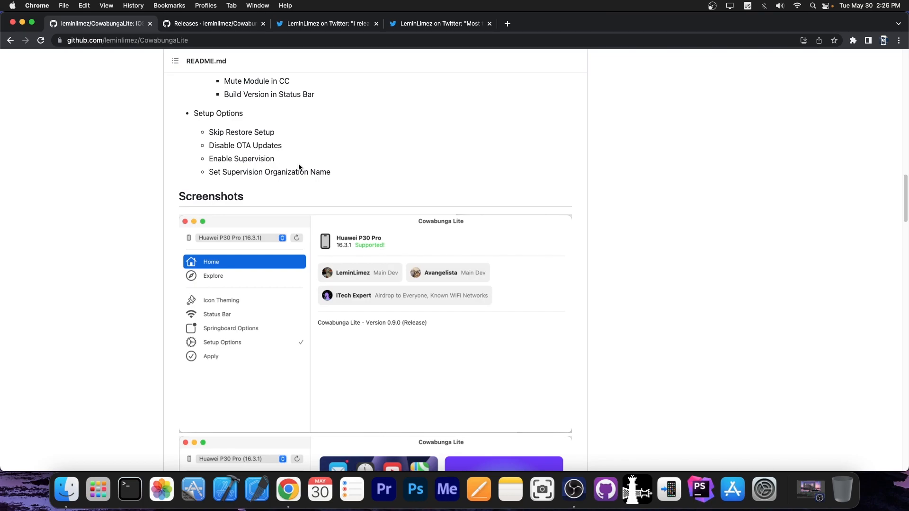
# - View the releases page, then the LeminLimez tweet about tweaks working on Windows
pyautogui.click(213, 22)
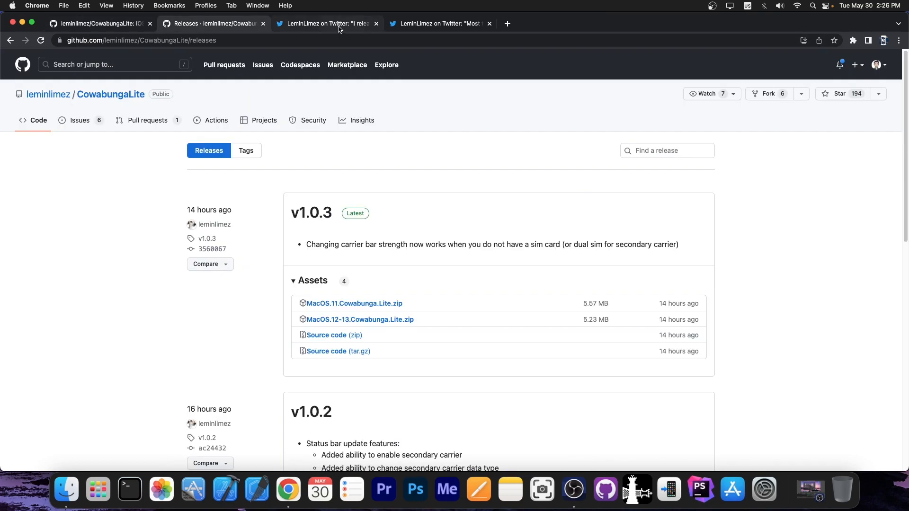
pyautogui.click(438, 23)
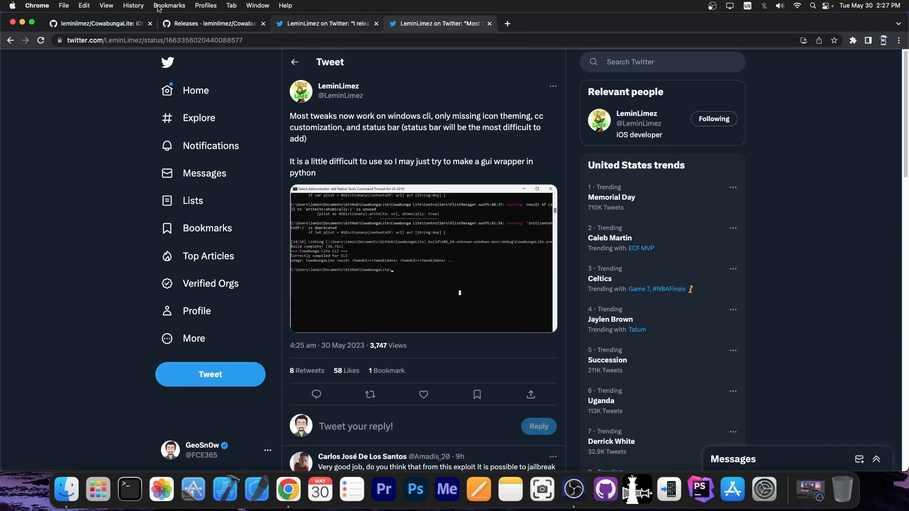
# - Review the v1.0.3 and v1.0.2 release notes on the Cowabunga Lite releases page
pyautogui.click(213, 22)
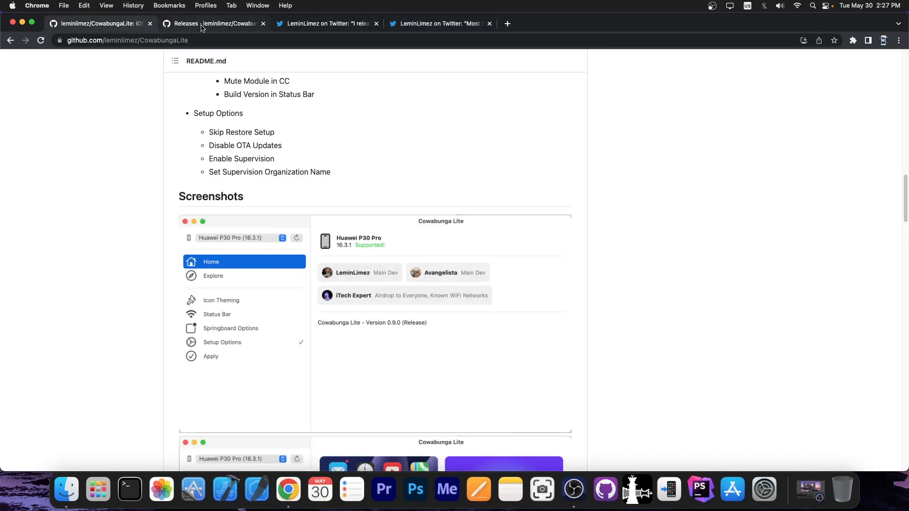
pyautogui.click(213, 23)
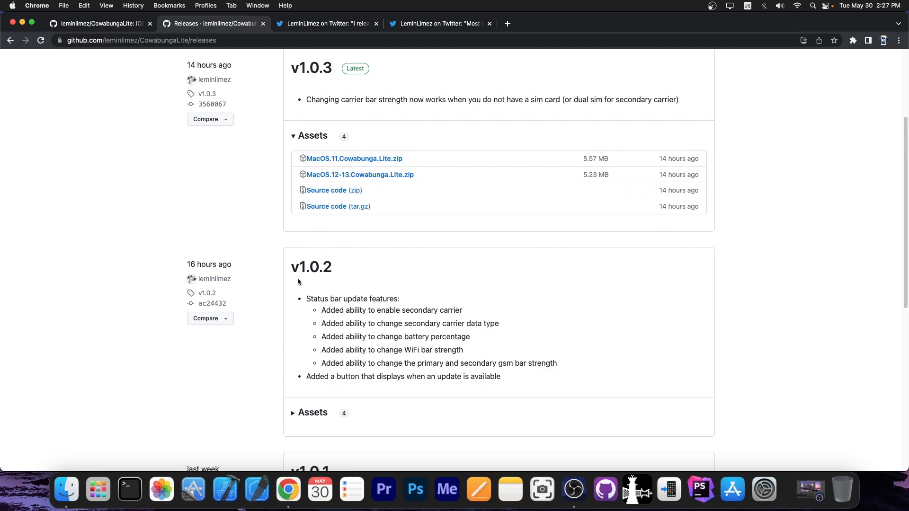
pyautogui.scroll(-3)
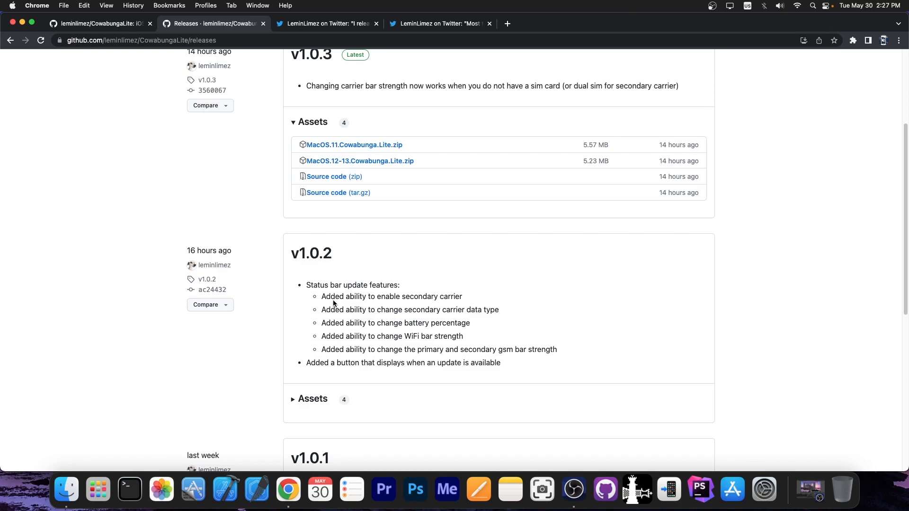
pyautogui.scroll(-3)
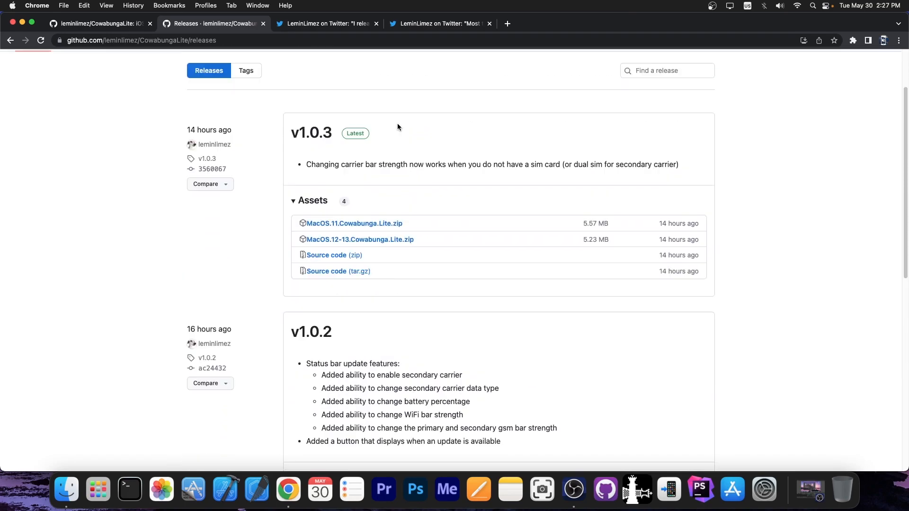
# - Show LeminLimez's tweet announcing the Cowabunga Lite v1.0.3 hotfix
pyautogui.click(327, 23)
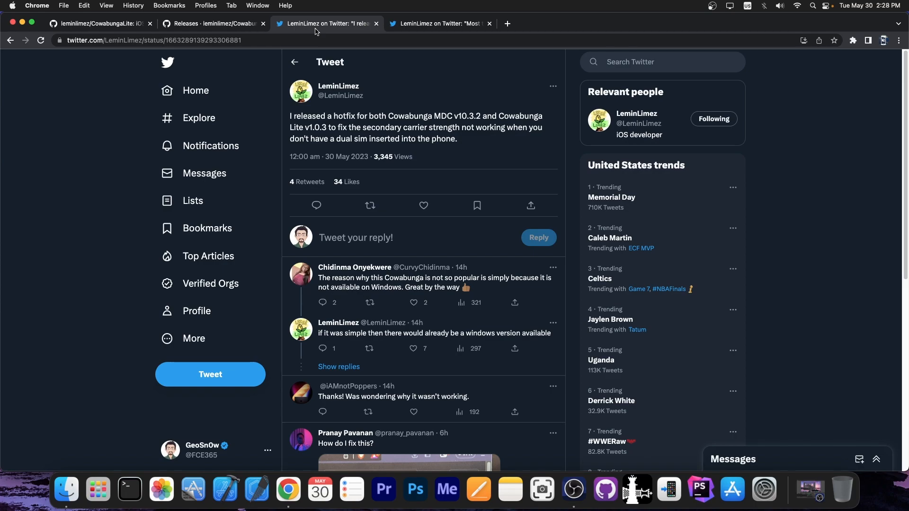
# - Return to the Cowabunga Lite releases page before leaving the browser for the desktop
pyautogui.click(213, 23)
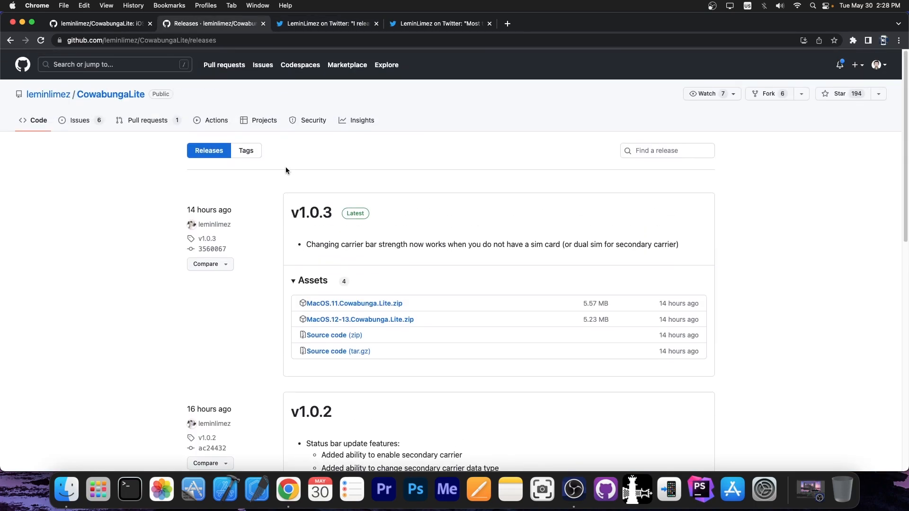
pyautogui.scroll(-3)
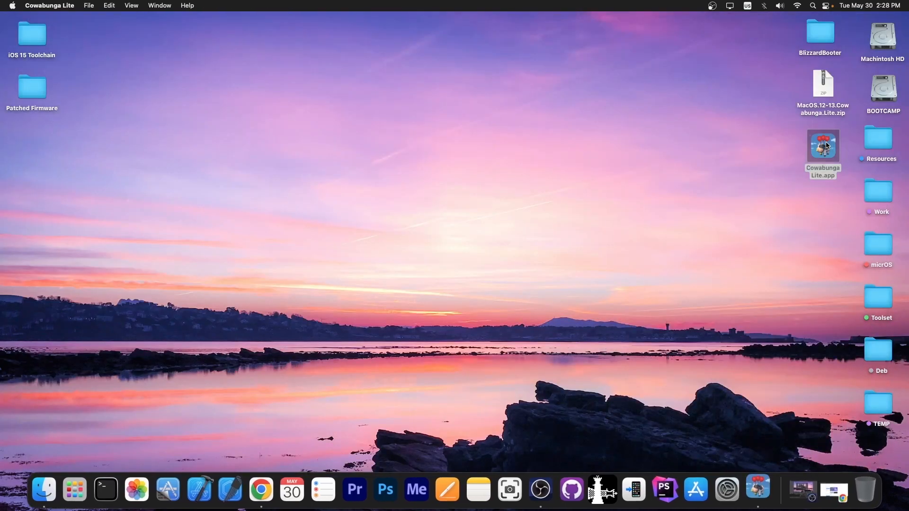
# - Launch Cowabunga Lite and browse the Explore gallery of downloadable icon themes
pyautogui.doubleClick(822, 145)
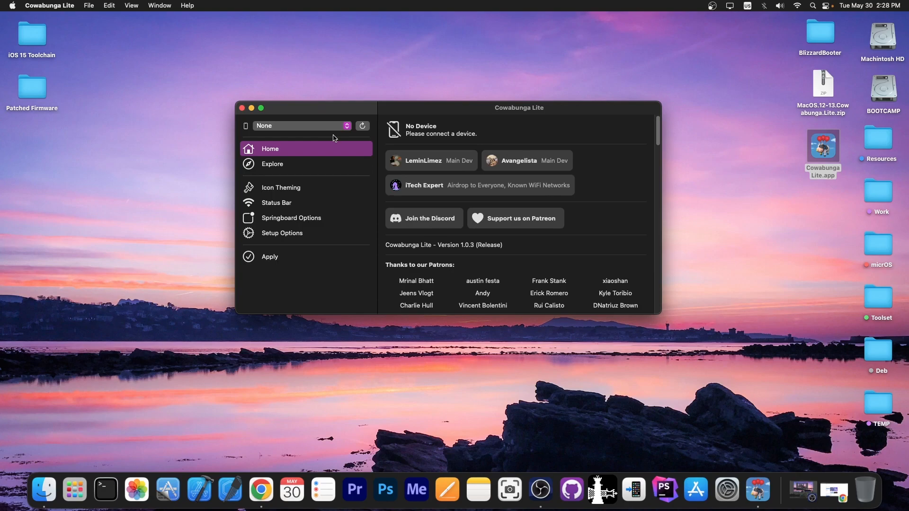
pyautogui.click(272, 163)
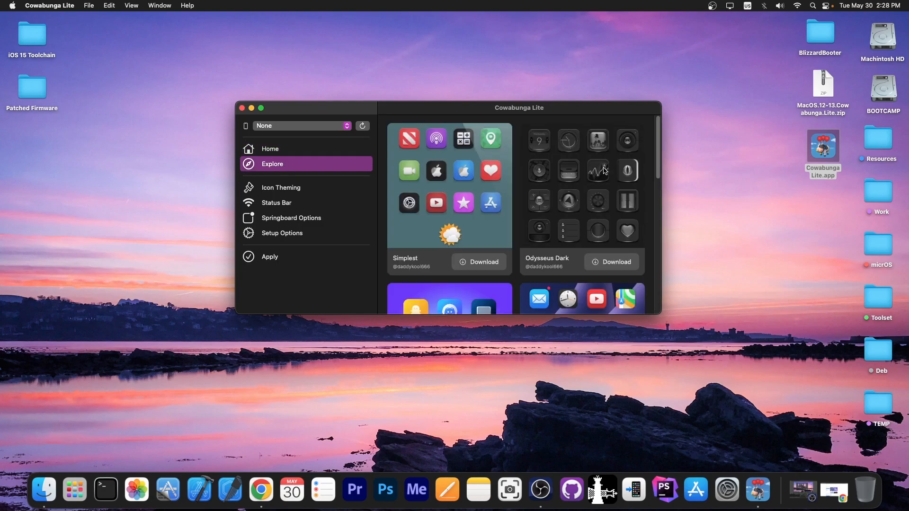
pyautogui.scroll(-3)
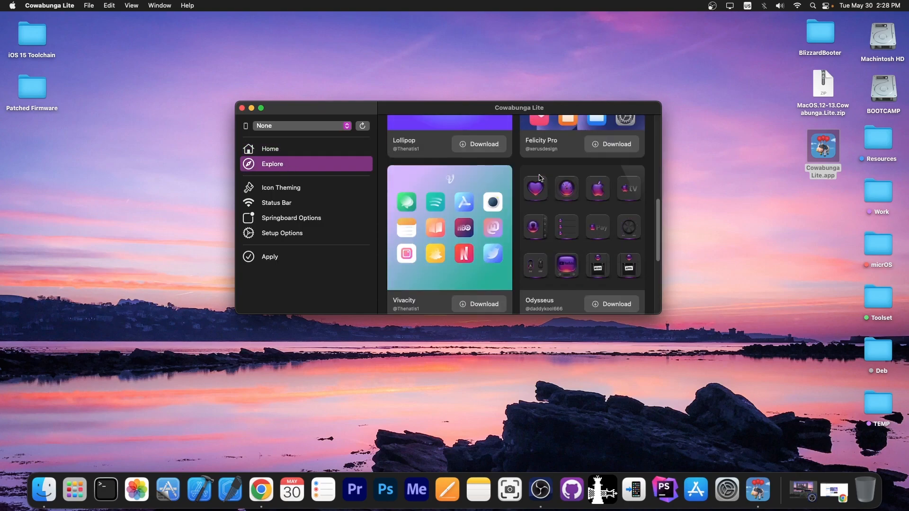
# - Visit the Icon Theming and Setup Options pages, then close the app window
pyautogui.click(280, 187)
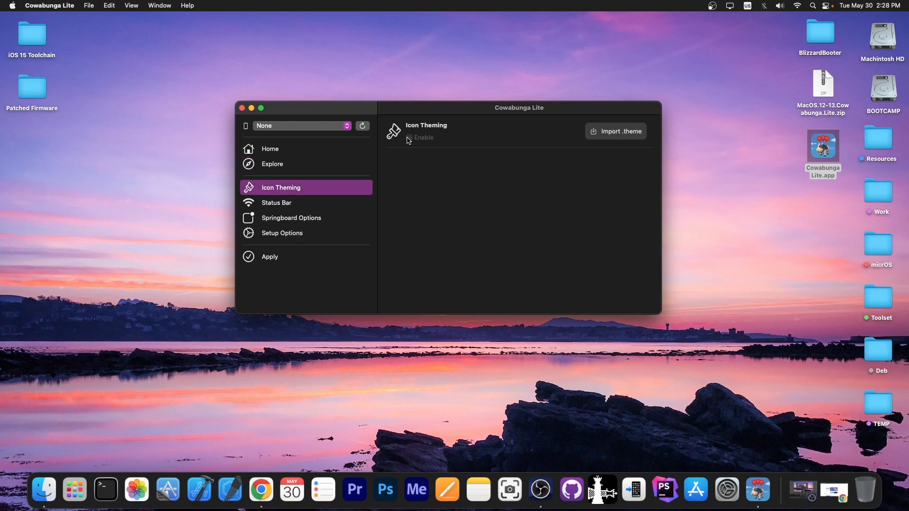
pyautogui.click(282, 233)
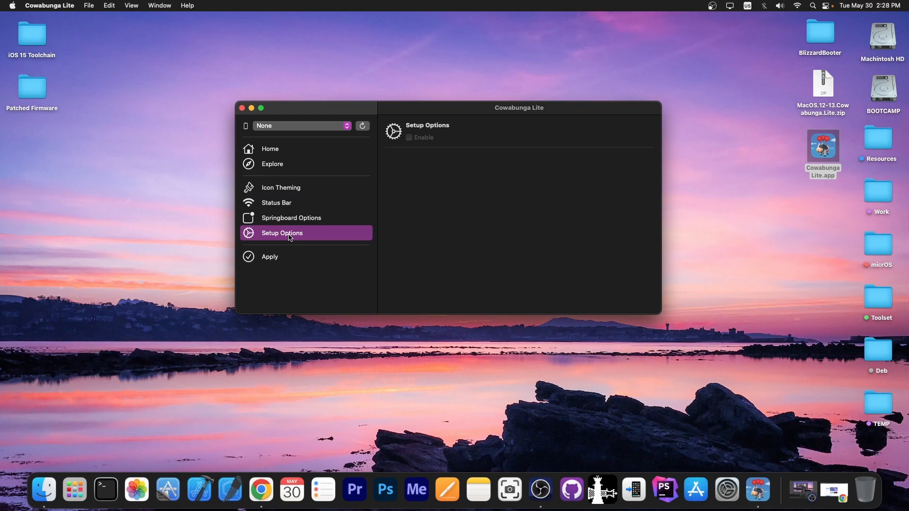
pyautogui.click(242, 108)
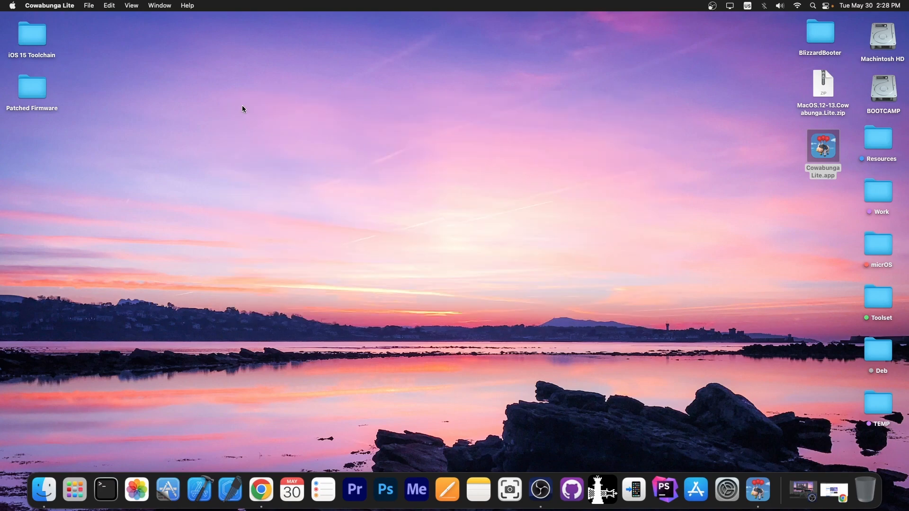
pyautogui.moveTo(764, 387)
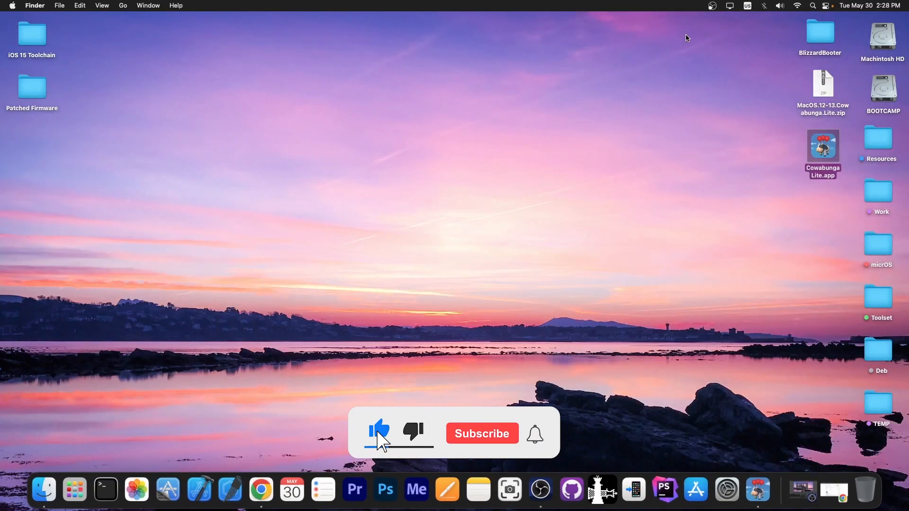
pyautogui.click(481, 433)
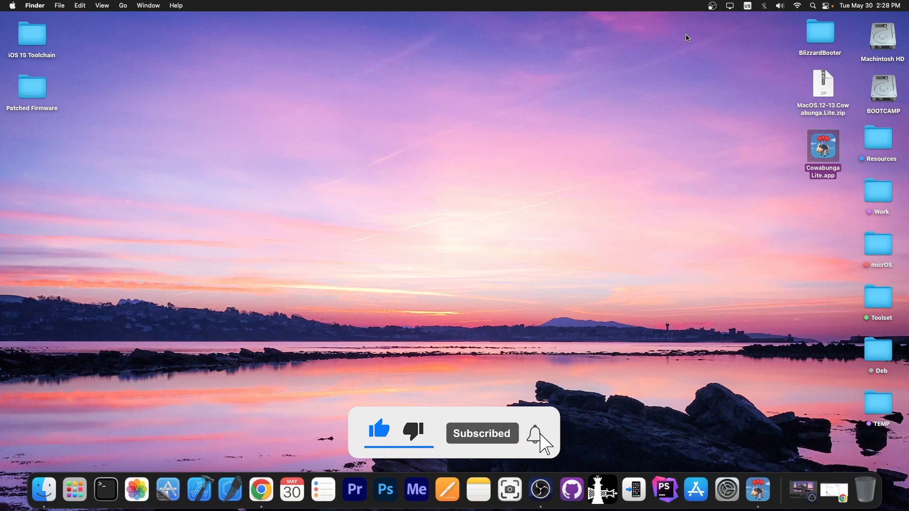